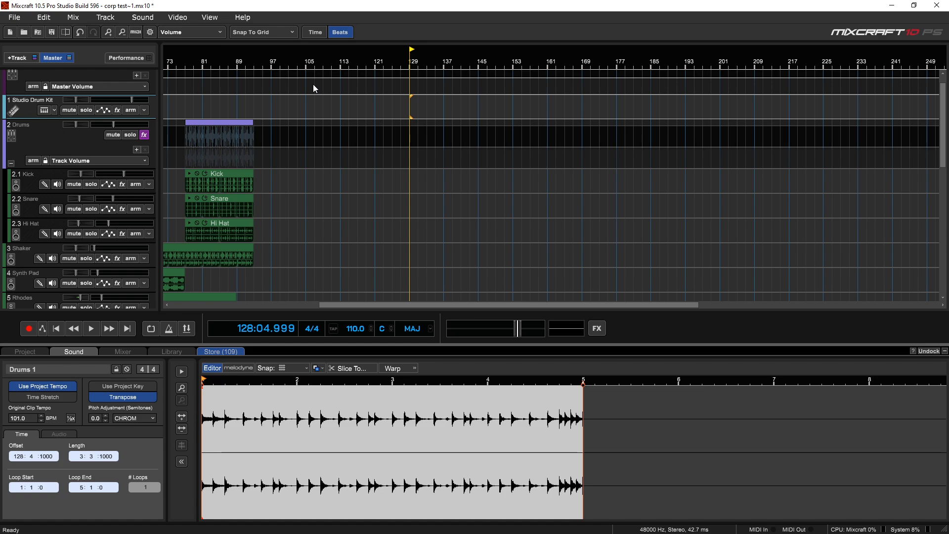
- Open Preferences from the File menu, landing on the sound device settings
{"action": "left_click", "coordinate": [14, 17]}
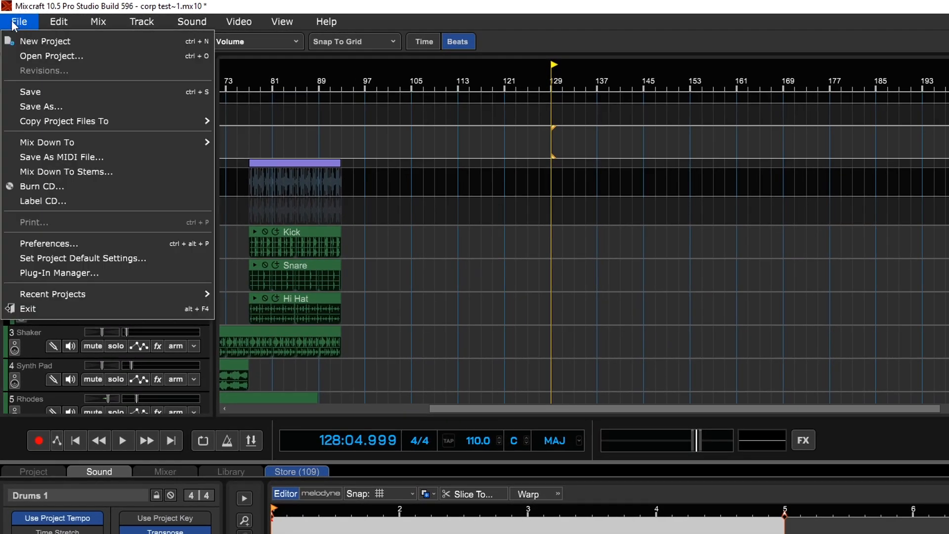
{"action": "mouse_move", "coordinate": [49, 243]}
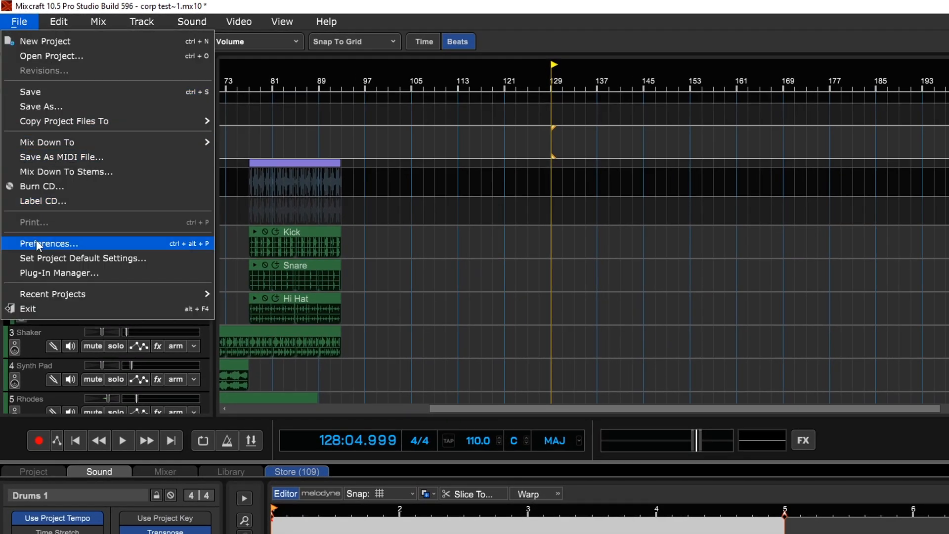
{"action": "left_click", "coordinate": [48, 243]}
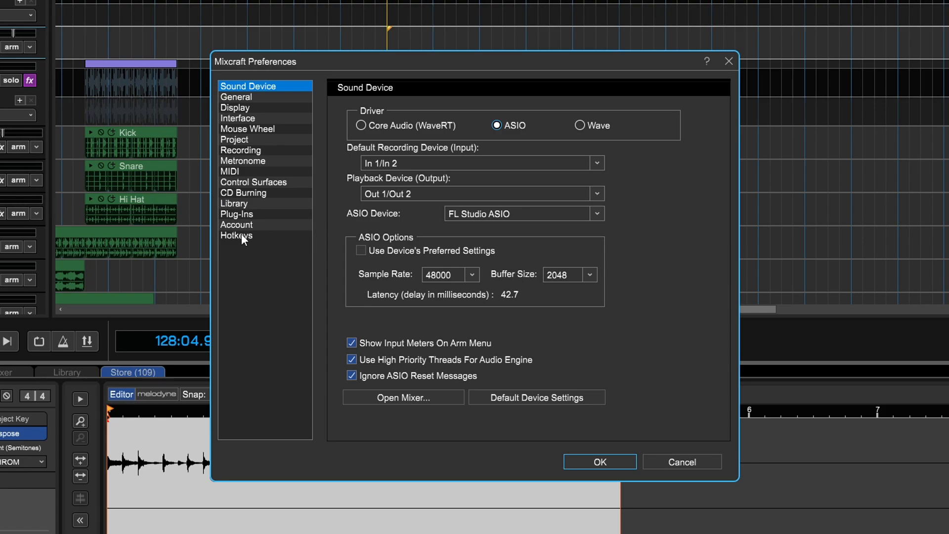
- Show the Hotkeys page with the Edit category expanded and its commands in view
{"action": "left_click", "coordinate": [236, 235]}
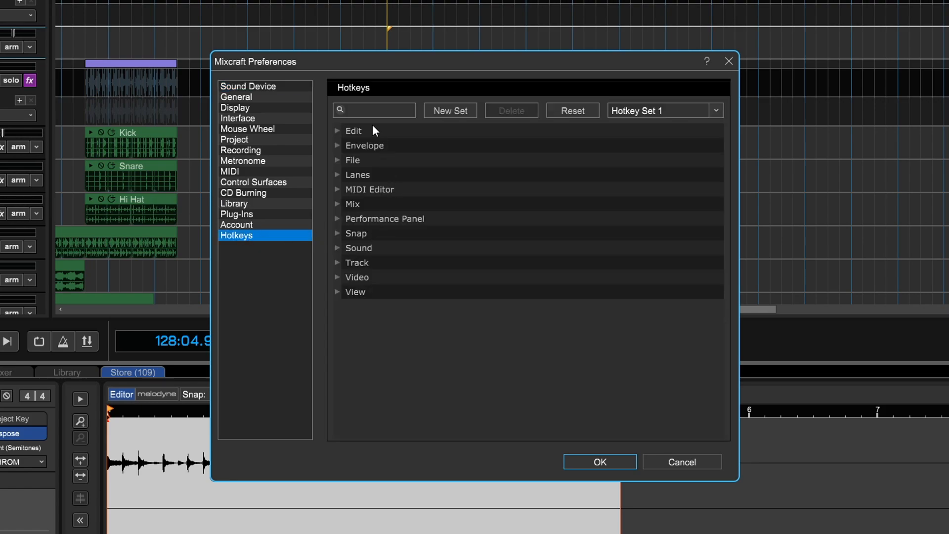
{"action": "mouse_move", "coordinate": [352, 141]}
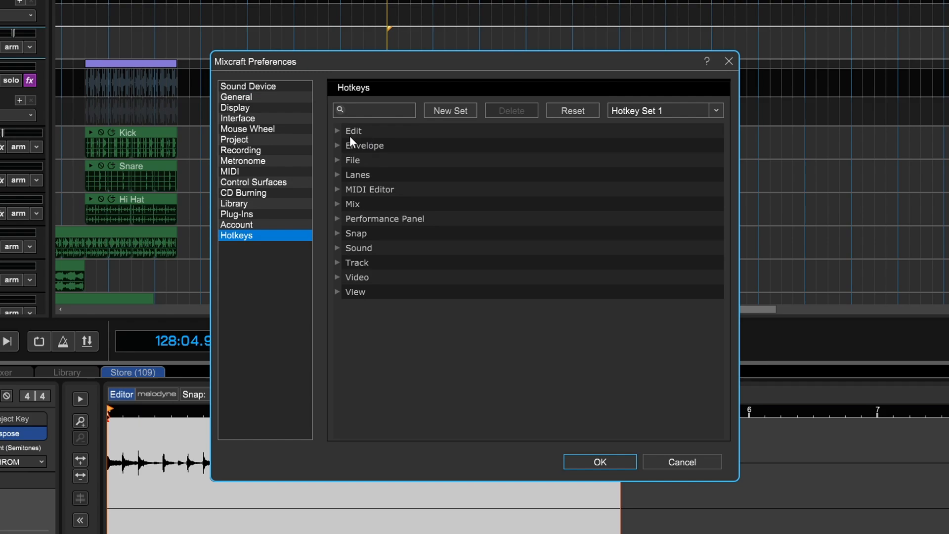
{"action": "left_click", "coordinate": [338, 130]}
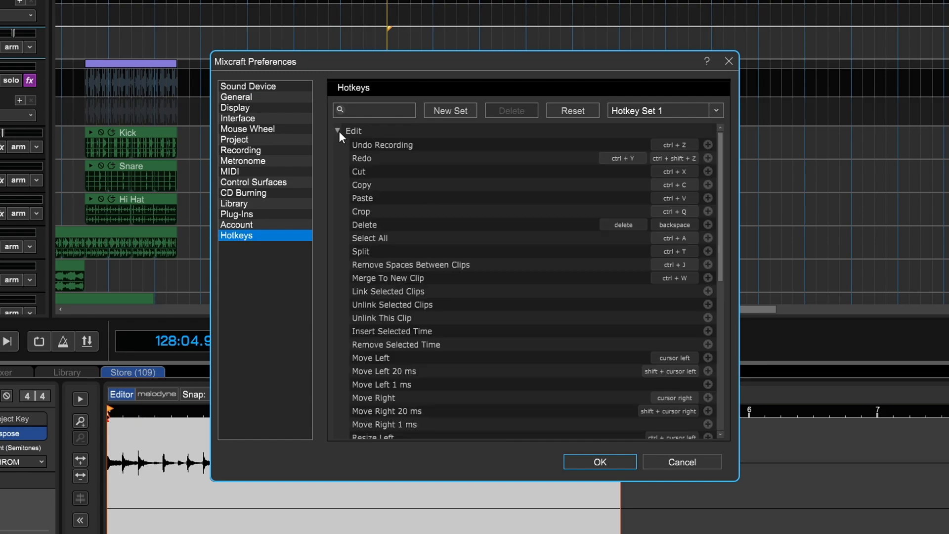
{"action": "scroll", "scroll_direction": "down", "scroll_amount": 3}
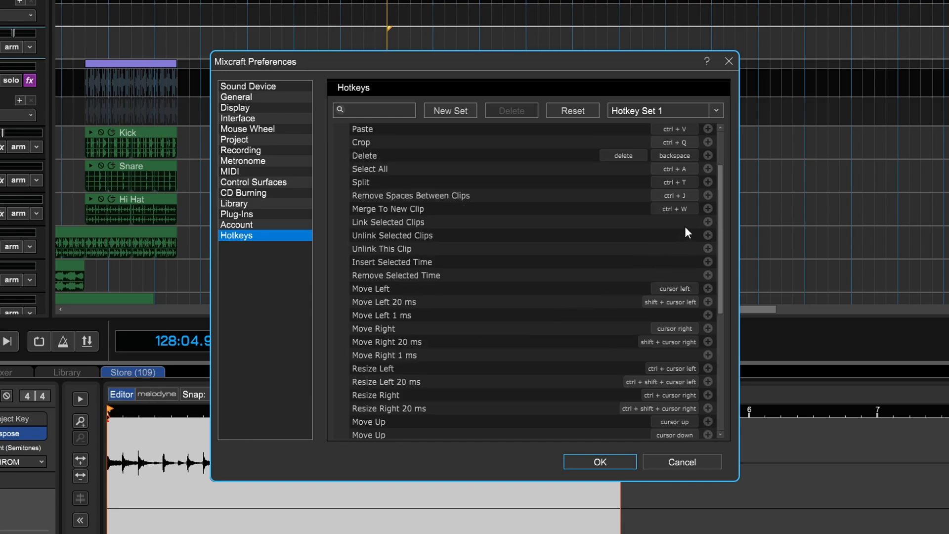
{"action": "mouse_move", "coordinate": [711, 229]}
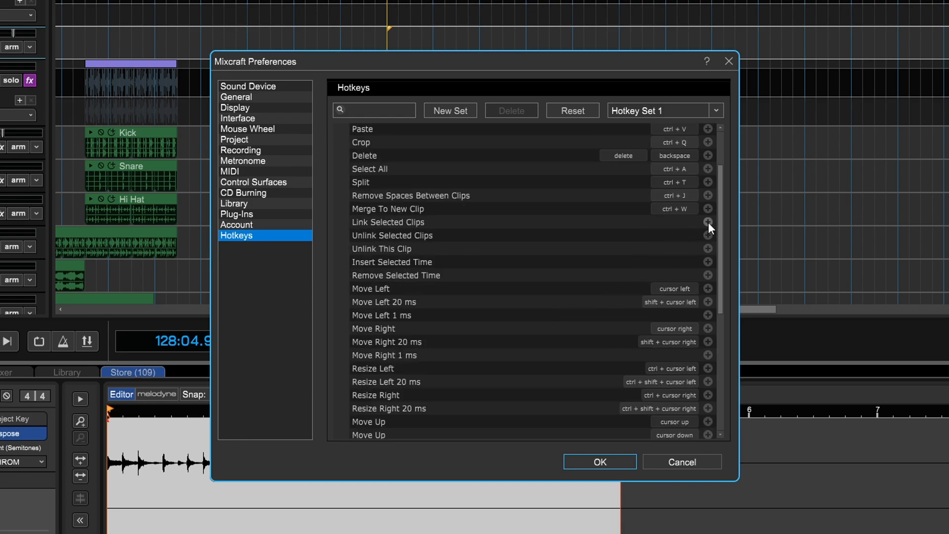
{"action": "mouse_move", "coordinate": [708, 229]}
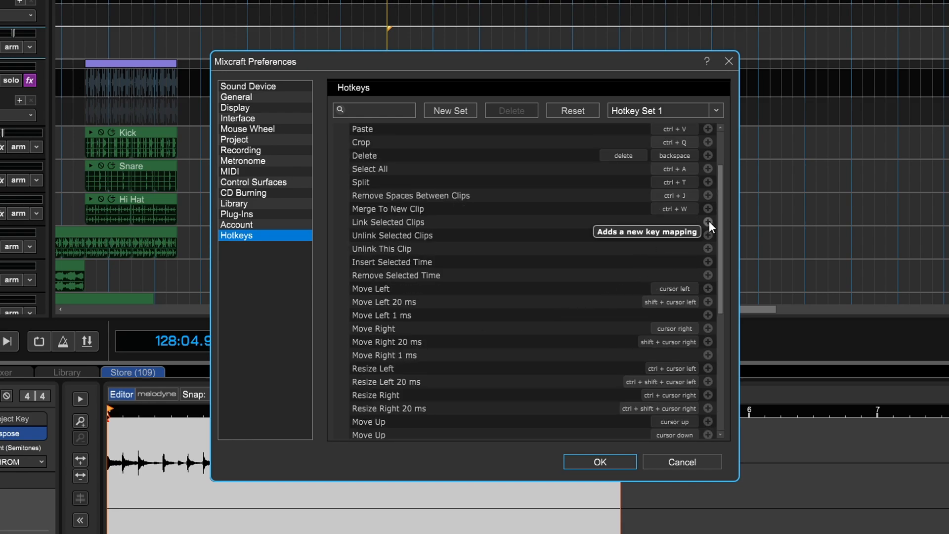
- Assign Ctrl+U to Link Selected Clips after cancelling the Ctrl+G mapping that conflicts with Add Audio Track
{"action": "left_click", "coordinate": [707, 223]}
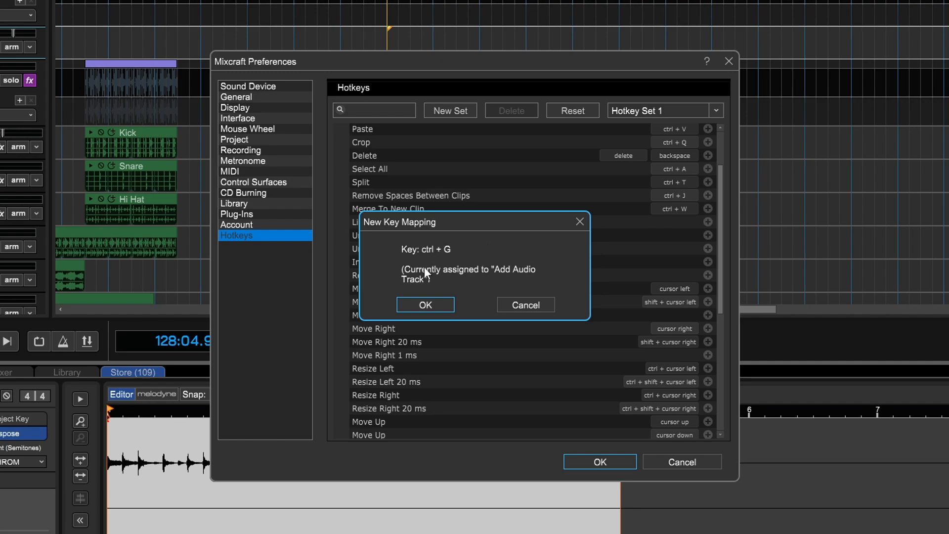
{"action": "mouse_move", "coordinate": [524, 279]}
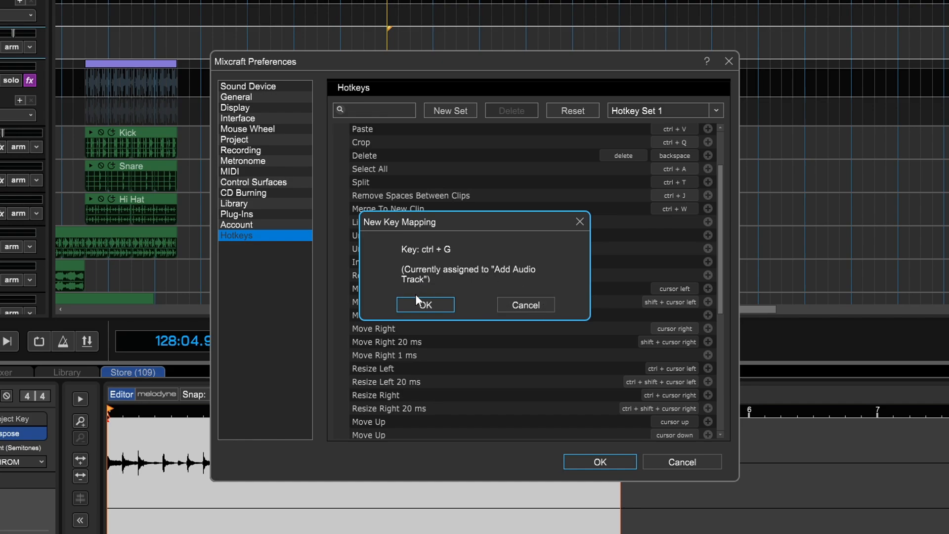
{"action": "mouse_move", "coordinate": [525, 304]}
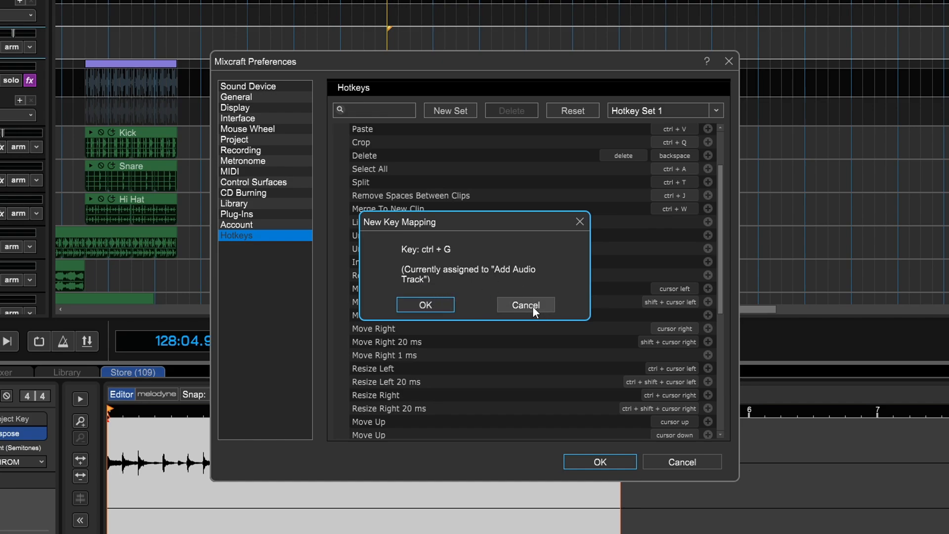
{"action": "left_click", "coordinate": [524, 305]}
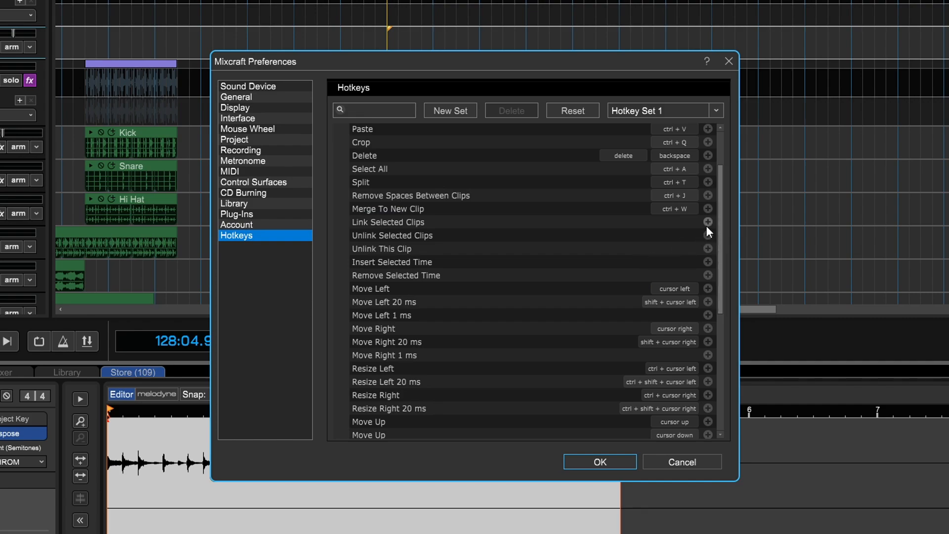
{"action": "left_click", "coordinate": [707, 222]}
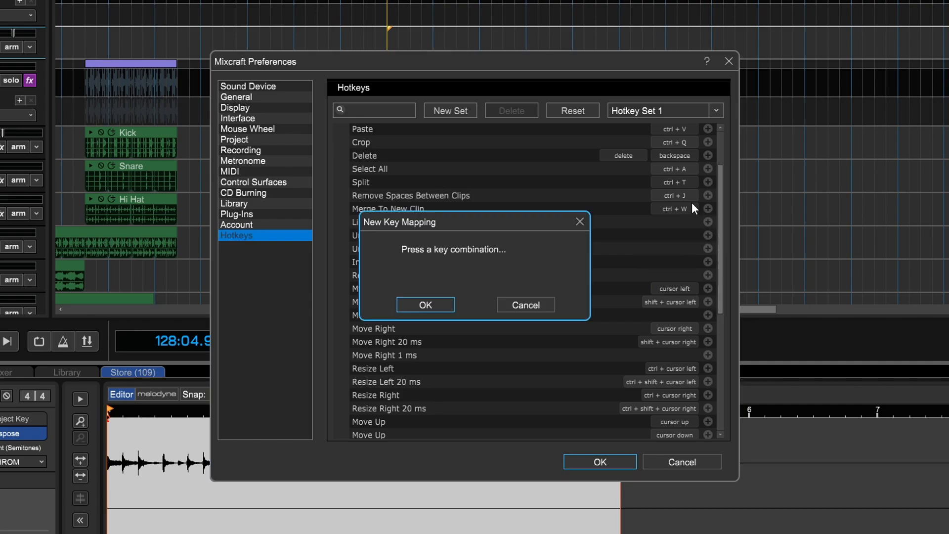
{"action": "key", "text": "ctrl+u"}
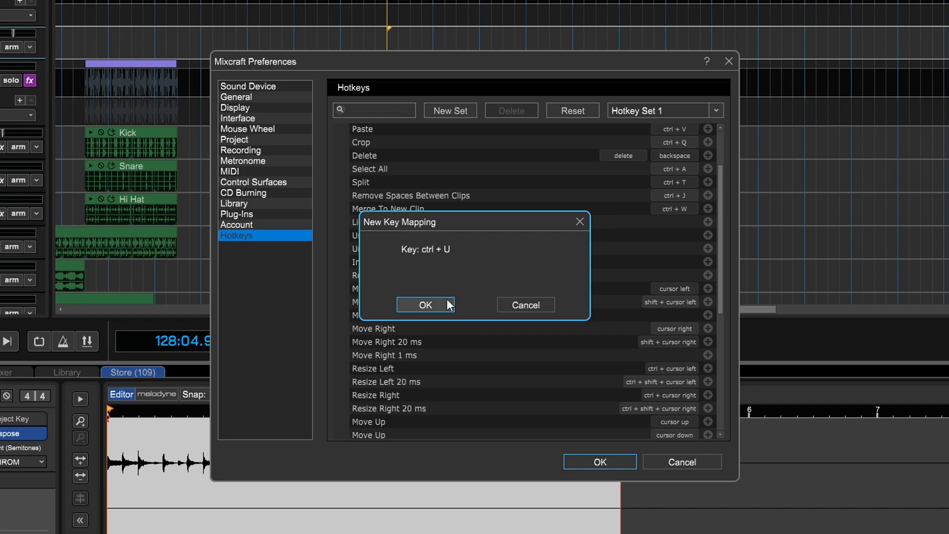
{"action": "left_click", "coordinate": [425, 305]}
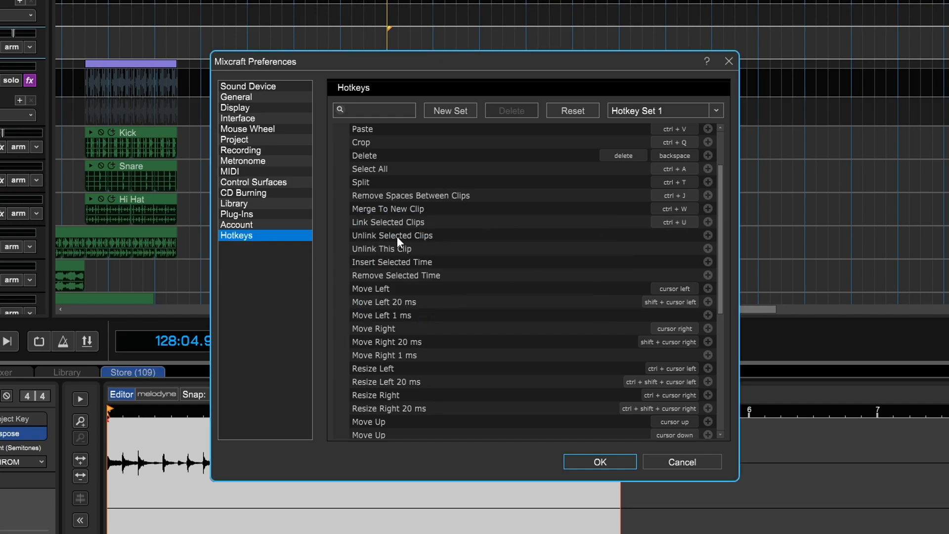
{"action": "mouse_move", "coordinate": [653, 221]}
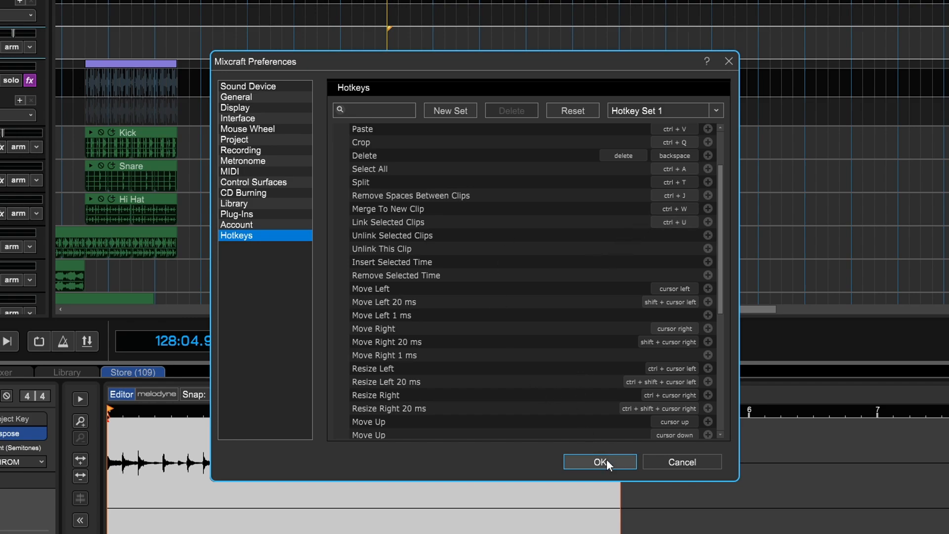
- Save the hotkey changes and select the Kick and Snare clips together in the timeline
{"action": "left_click", "coordinate": [599, 462]}
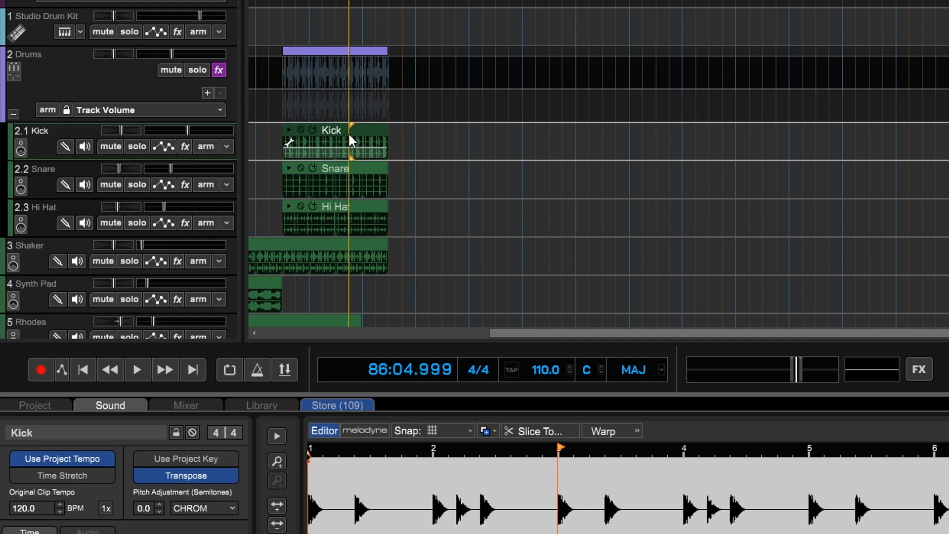
{"action": "left_click", "coordinate": [335, 180]}
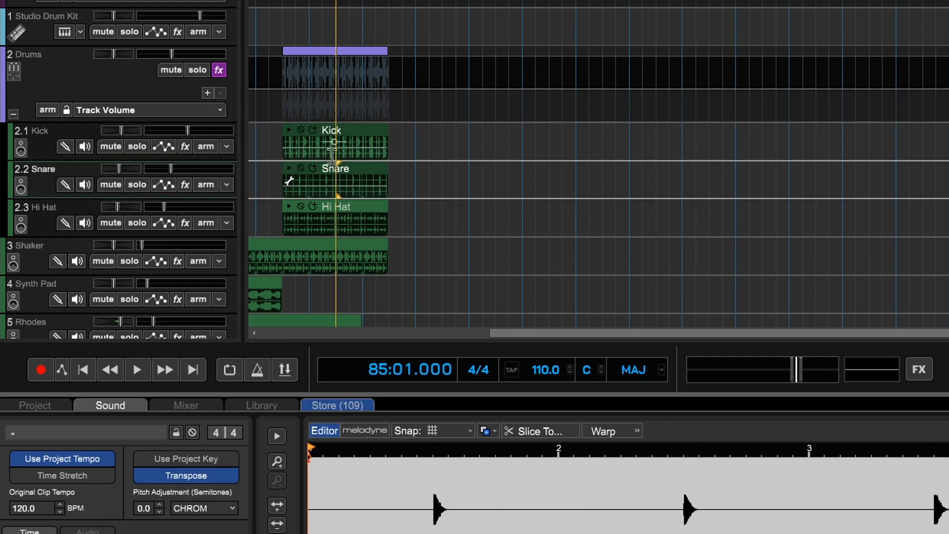
{"action": "left_click", "coordinate": [335, 147]}
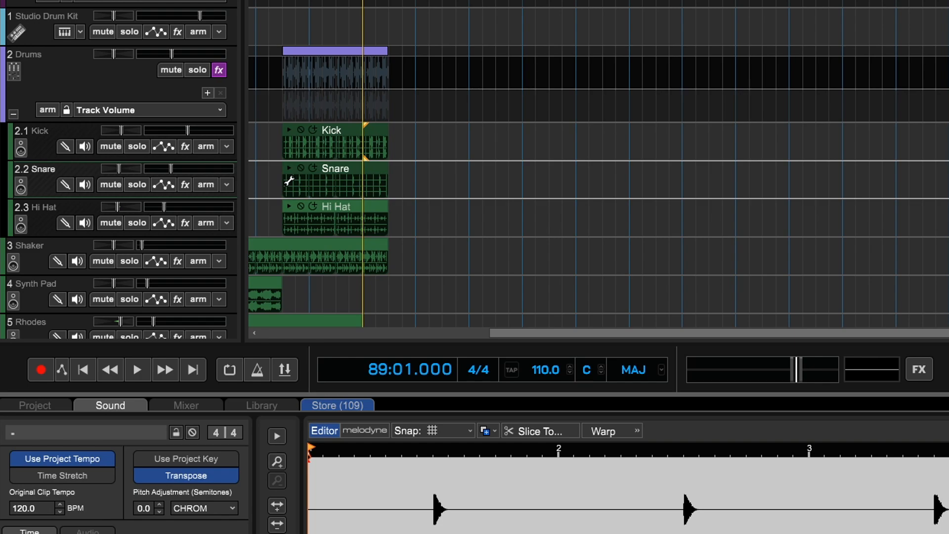
- Reopen Preferences on Hotkeys and expand the Mix category to reach Add Marker
{"action": "left_click", "coordinate": [19, 21]}
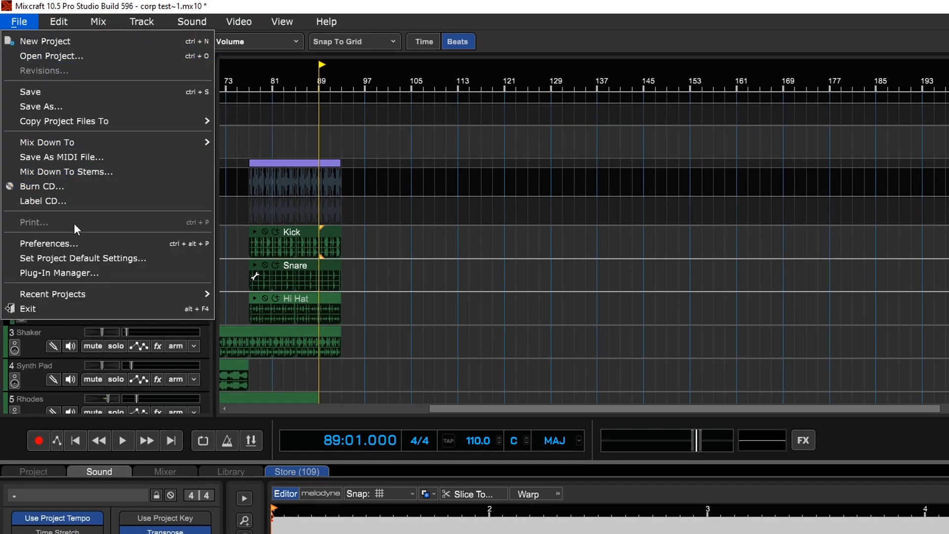
{"action": "left_click", "coordinate": [49, 244]}
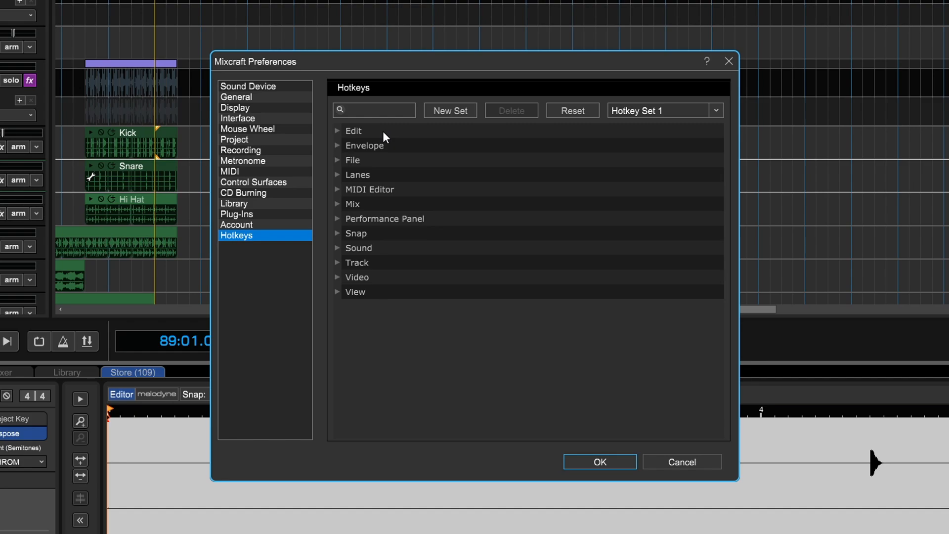
{"action": "left_click", "coordinate": [352, 204]}
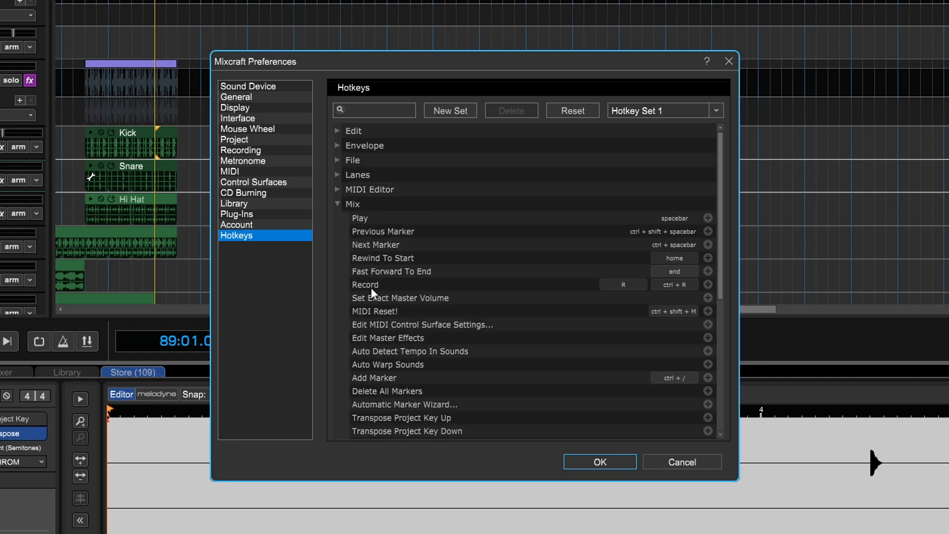
{"action": "mouse_move", "coordinate": [390, 273]}
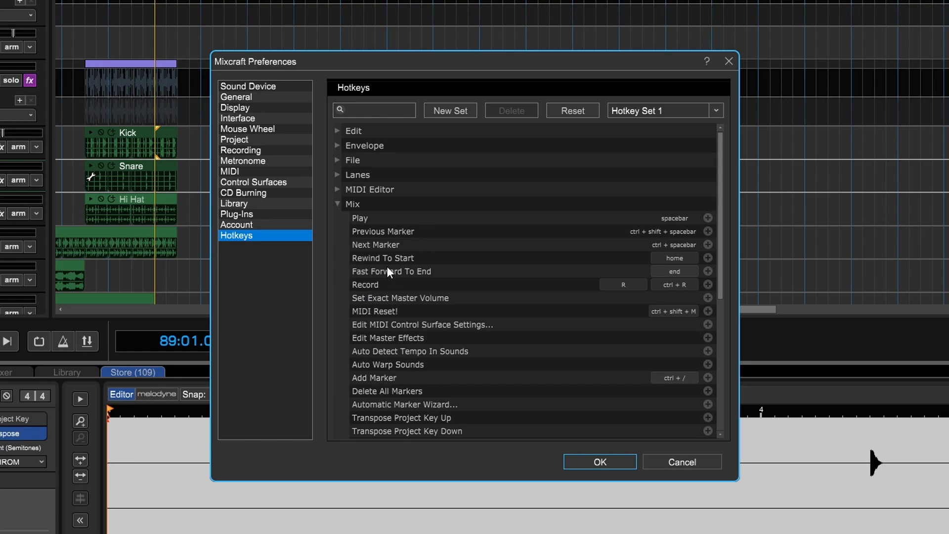
{"action": "mouse_move", "coordinate": [432, 375]}
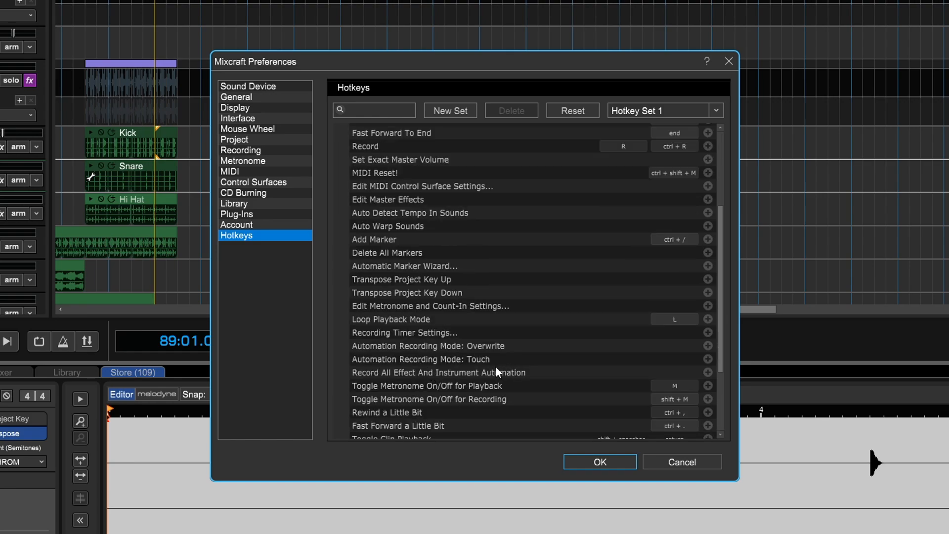
{"action": "mouse_move", "coordinate": [514, 296]}
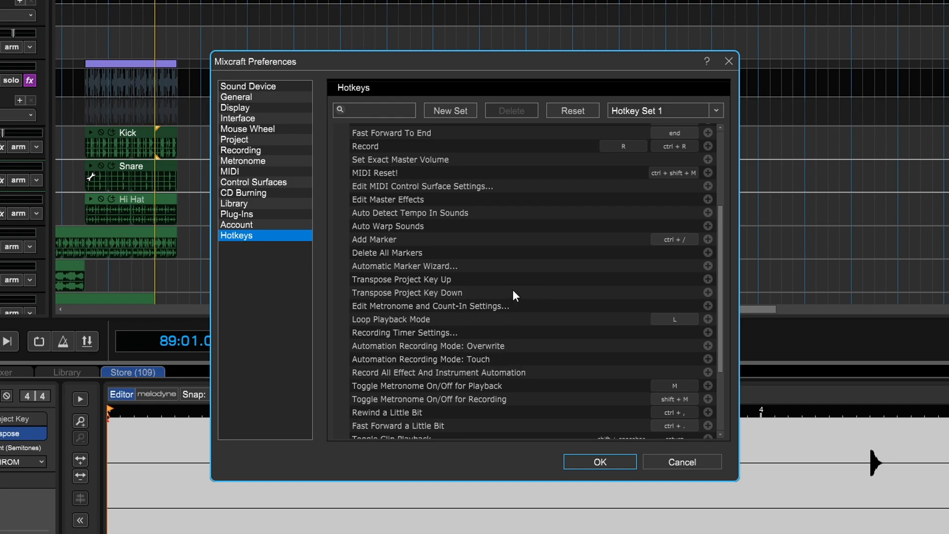
{"action": "mouse_move", "coordinate": [445, 265]}
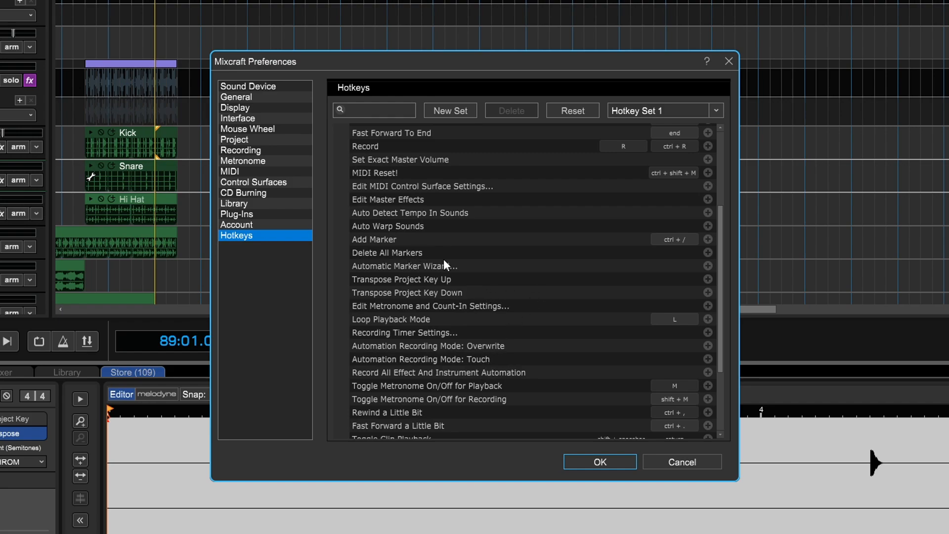
{"action": "mouse_move", "coordinate": [674, 238]}
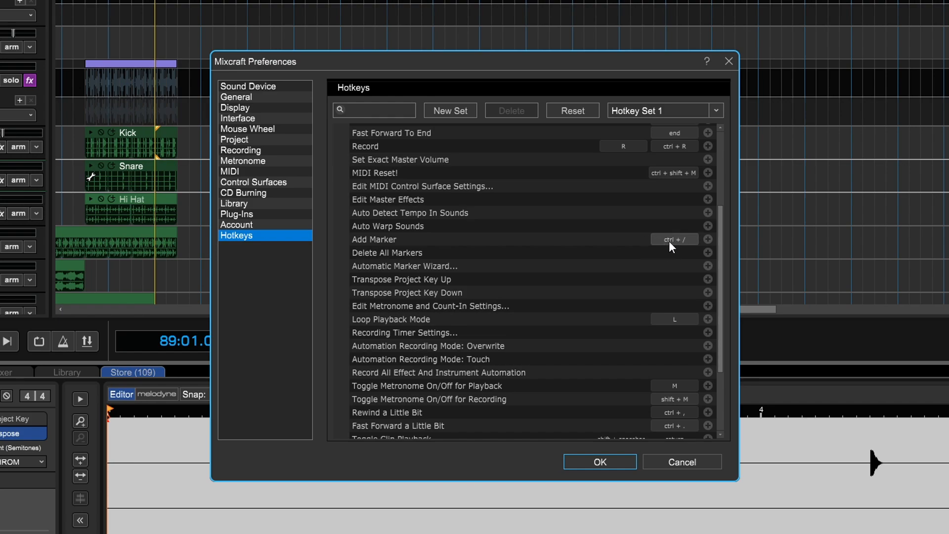
{"action": "mouse_move", "coordinate": [673, 239]}
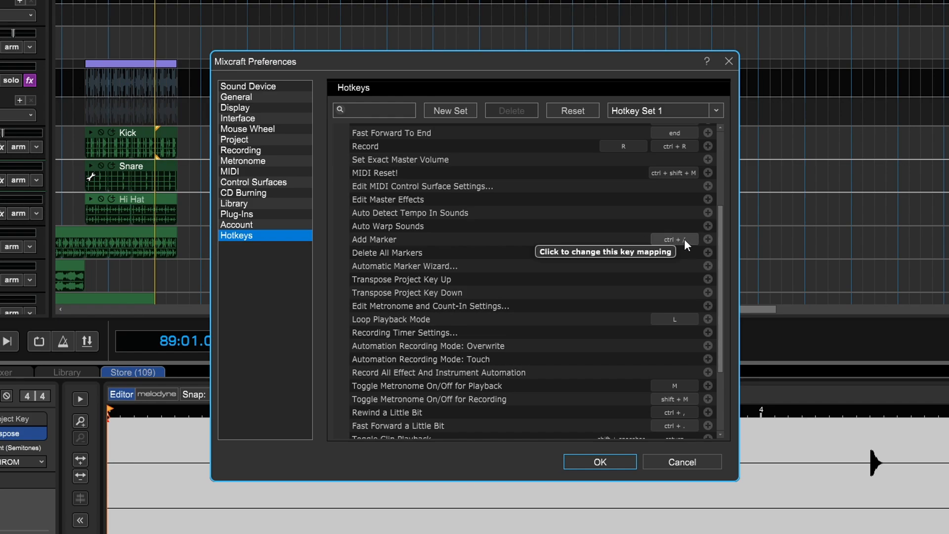
{"action": "mouse_move", "coordinate": [713, 249]}
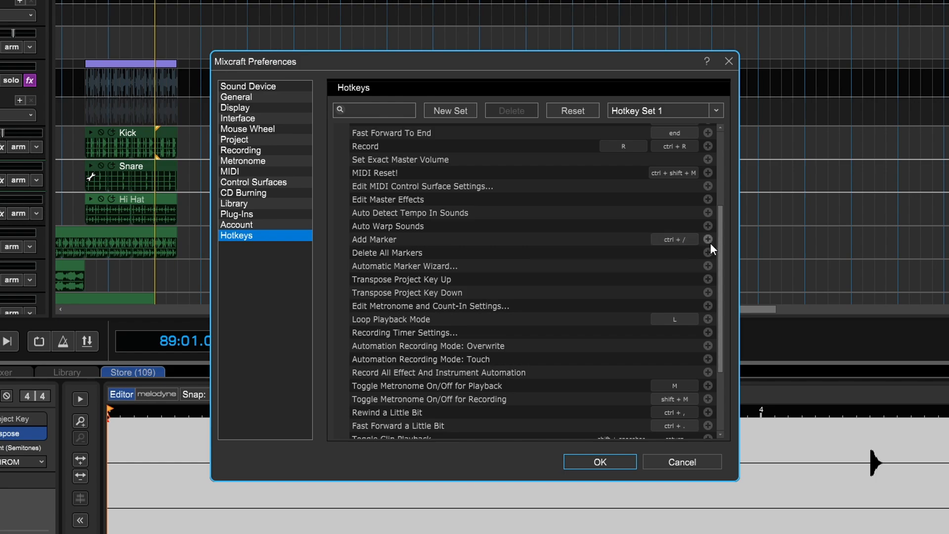
- Change Add Marker's shortcut from Ctrl+/ to Ctrl+M, taking it from Mute
{"action": "left_click", "coordinate": [707, 239]}
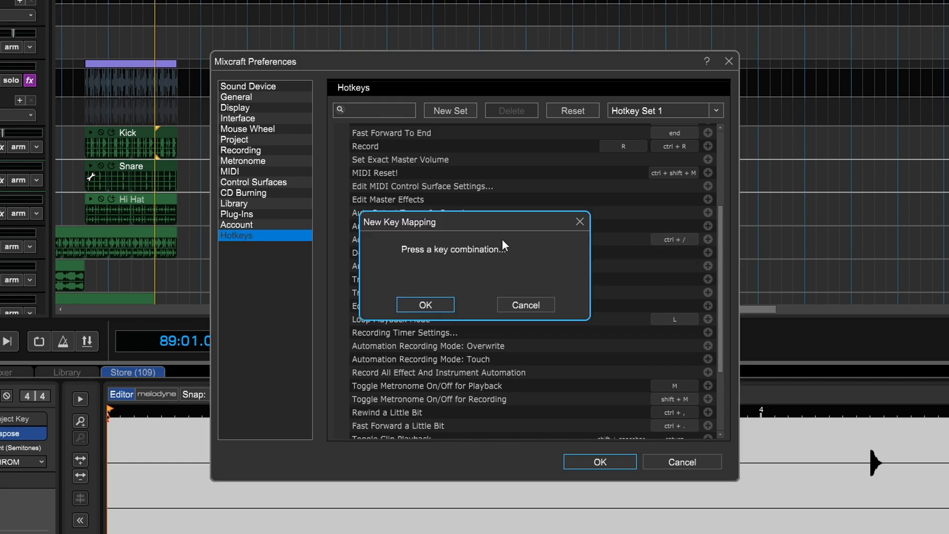
{"action": "key", "text": "ctrl+m"}
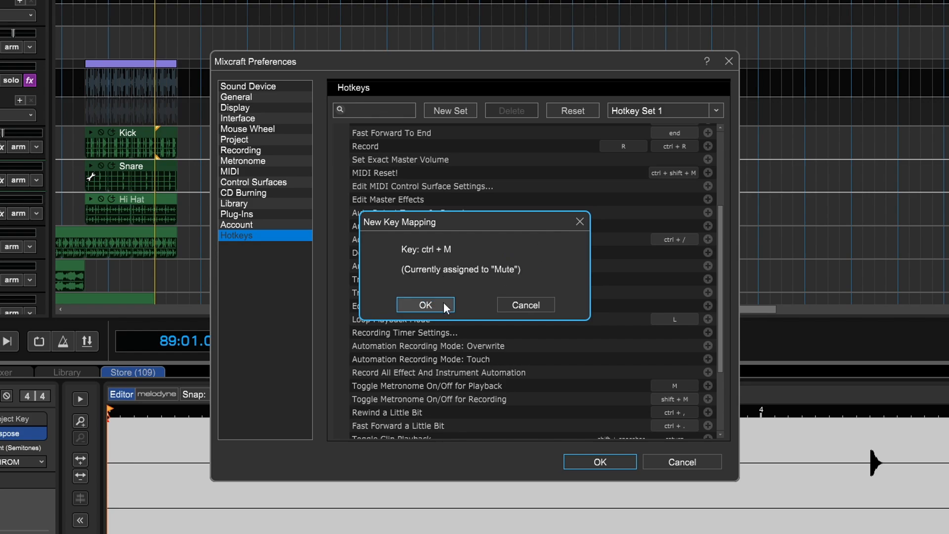
{"action": "left_click", "coordinate": [425, 304]}
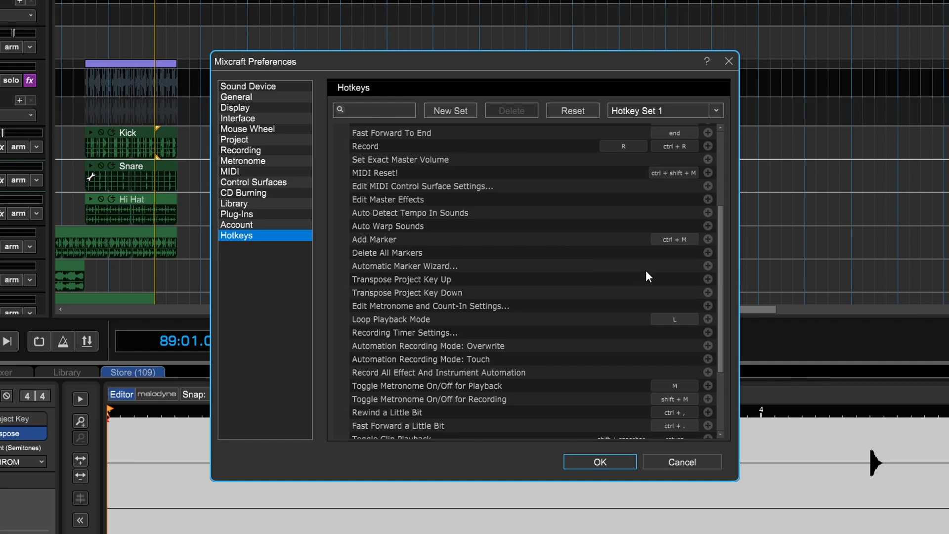
{"action": "mouse_move", "coordinate": [530, 219]}
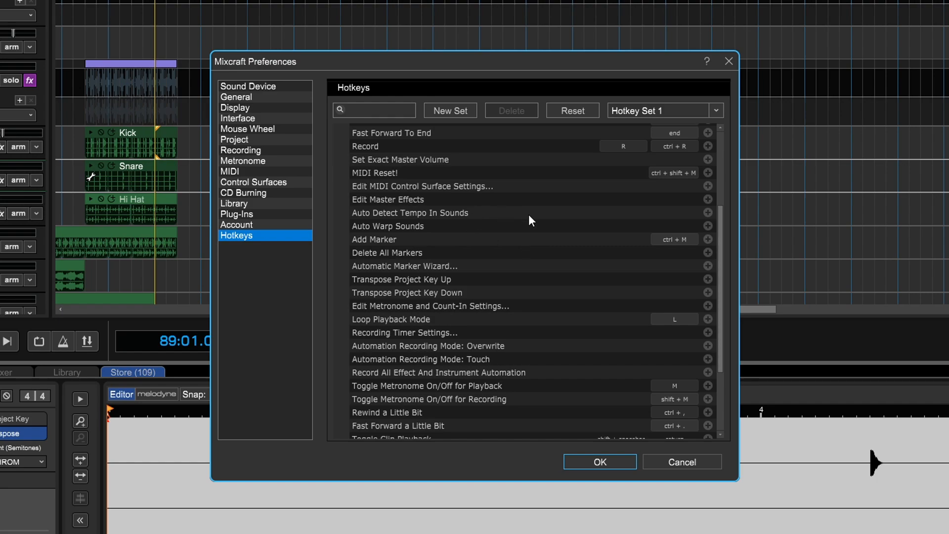
{"action": "mouse_move", "coordinate": [514, 280]}
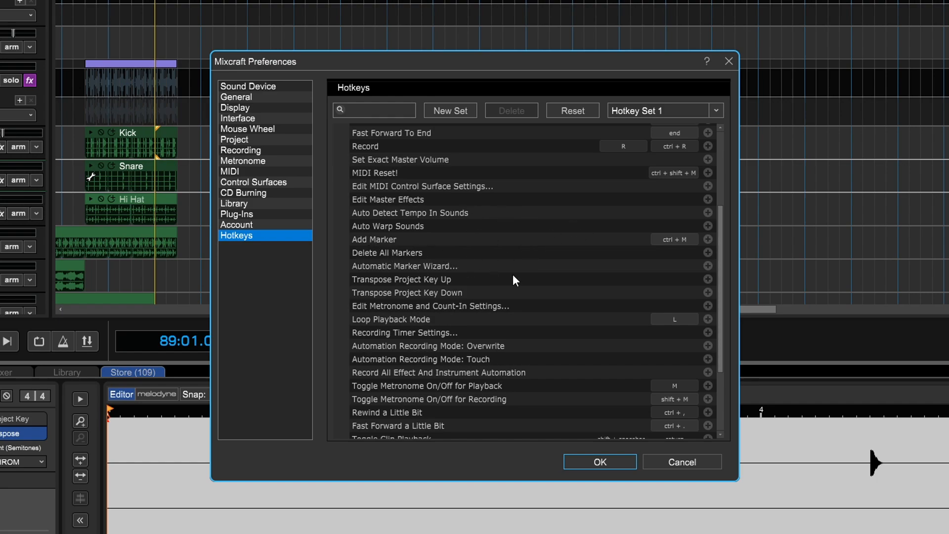
{"action": "mouse_move", "coordinate": [562, 136]}
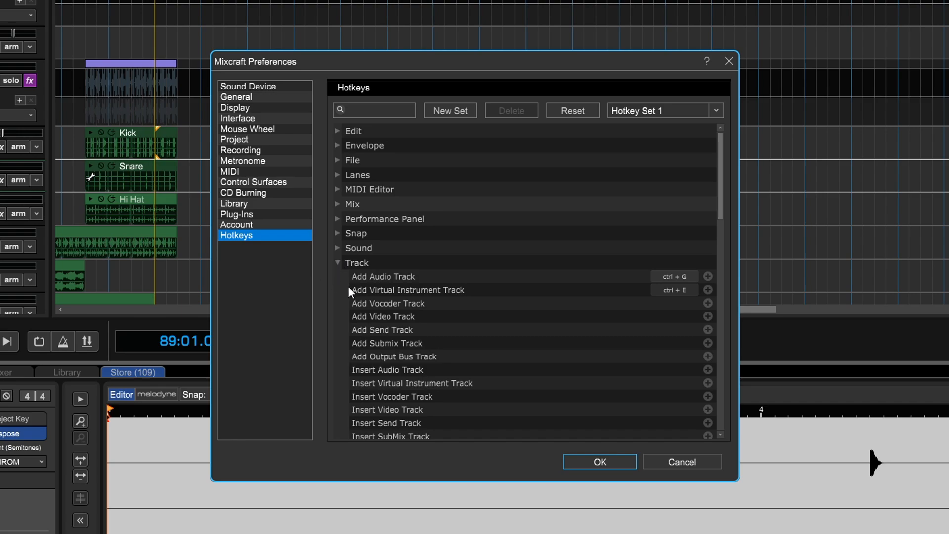
{"action": "scroll", "scroll_direction": "down", "scroll_amount": 3}
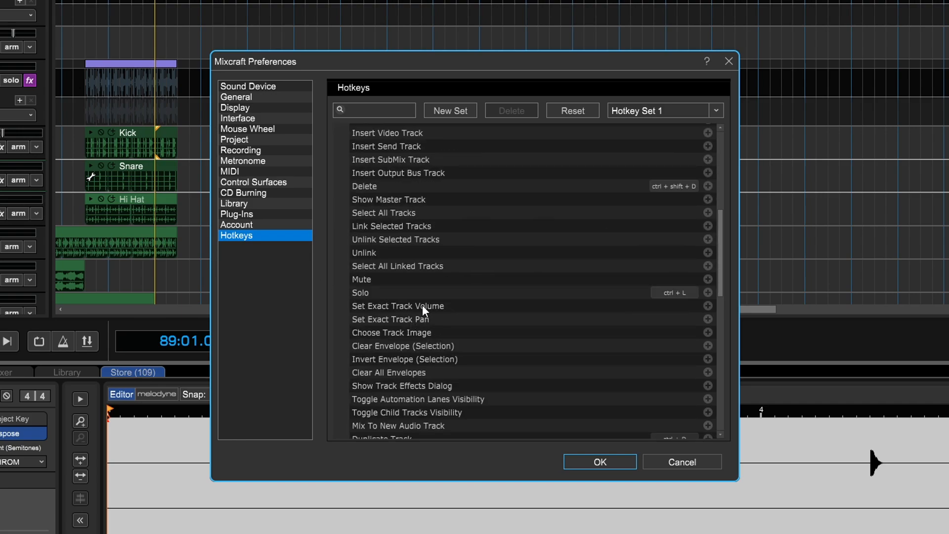
{"action": "mouse_move", "coordinate": [606, 286]}
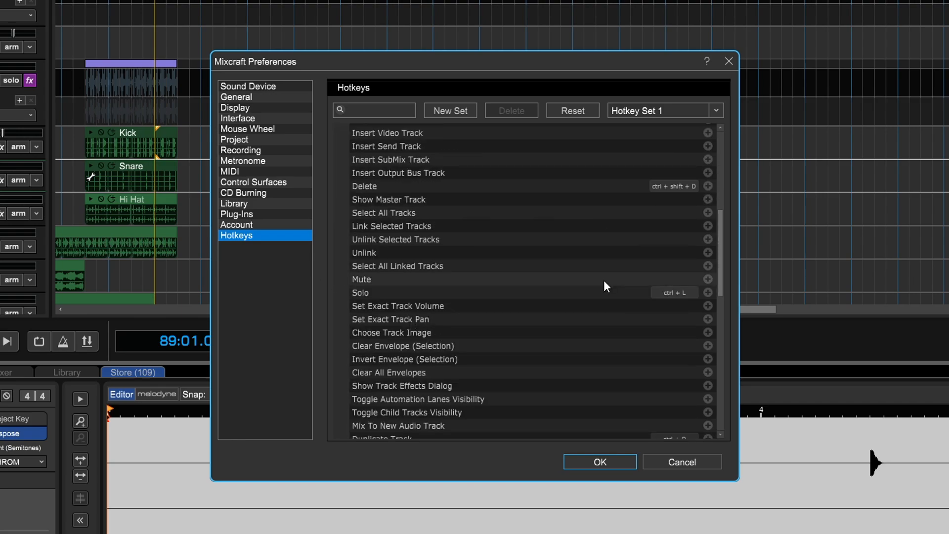
{"action": "mouse_move", "coordinate": [671, 287]}
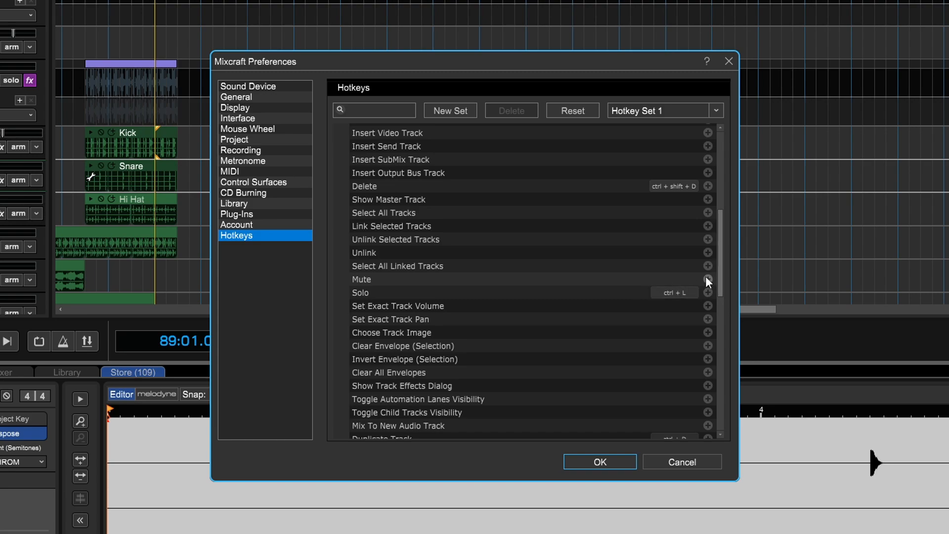
{"action": "mouse_move", "coordinate": [707, 280]}
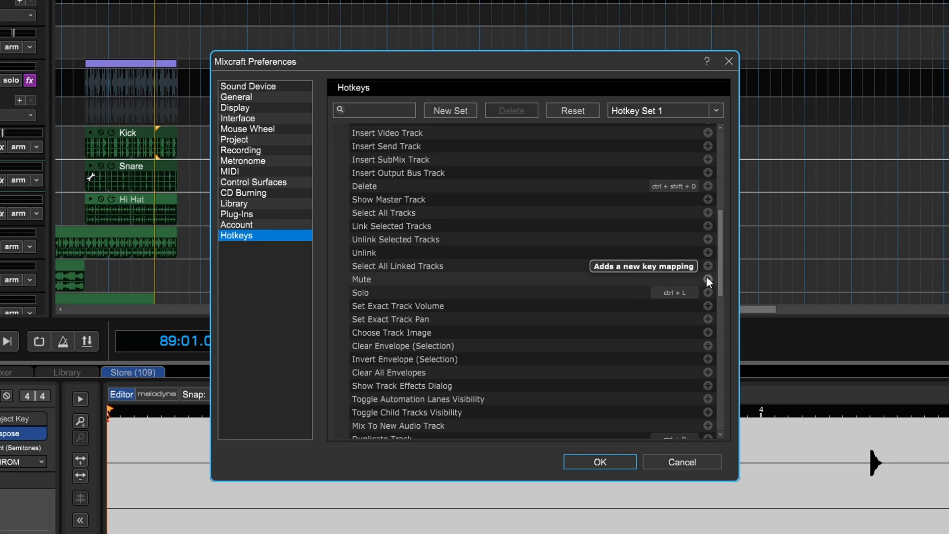
{"action": "mouse_move", "coordinate": [660, 284]}
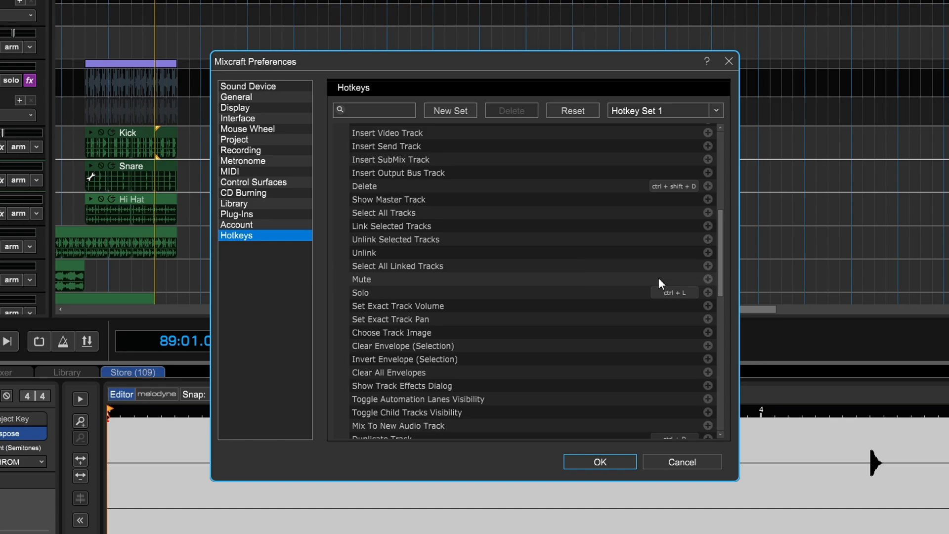
{"action": "mouse_move", "coordinate": [654, 288]}
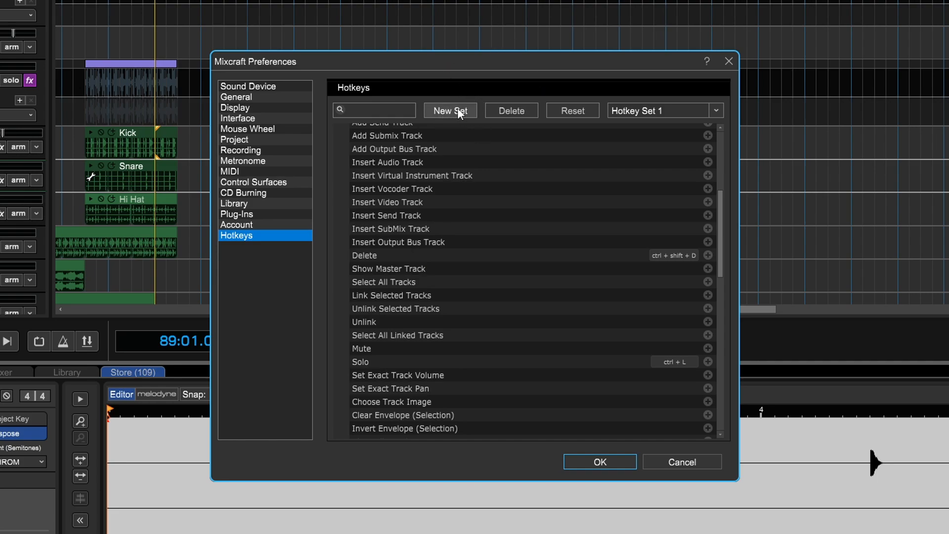
- Create Hotkey Set 2 initialized from the current hotkey set
{"action": "left_click", "coordinate": [450, 110]}
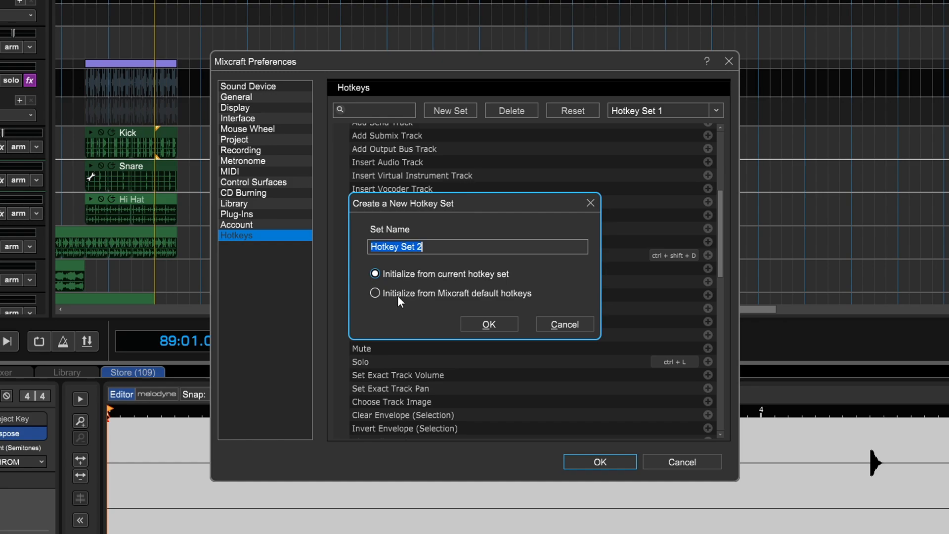
{"action": "mouse_move", "coordinate": [373, 310]}
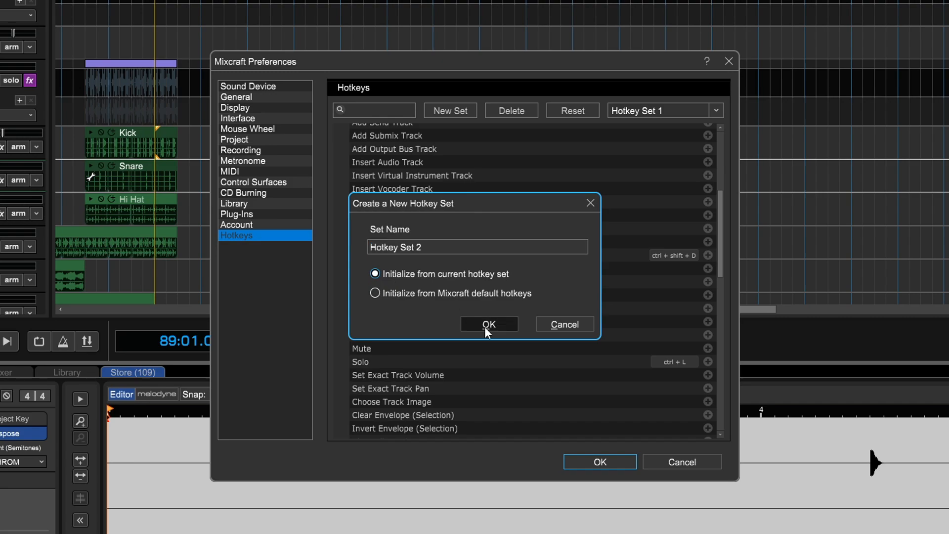
{"action": "left_click", "coordinate": [489, 325]}
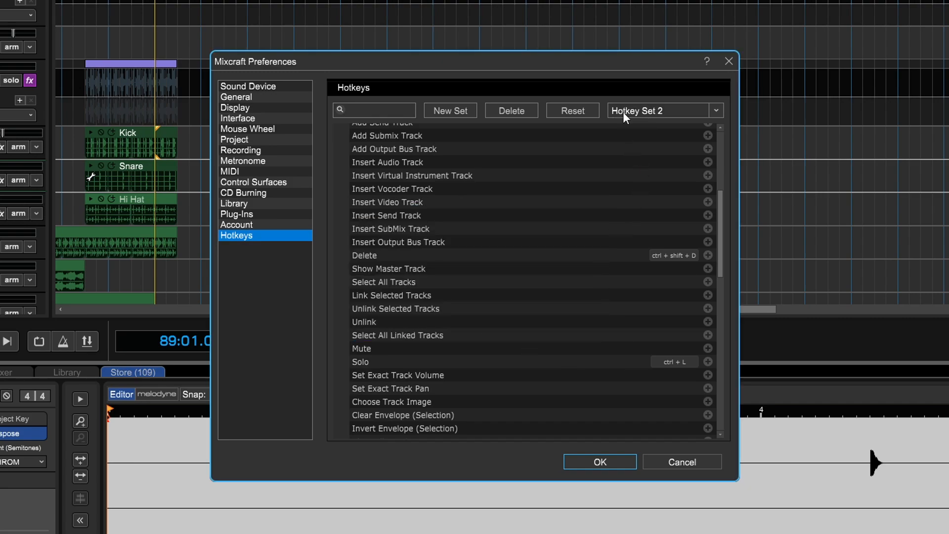
{"action": "mouse_move", "coordinate": [611, 222]}
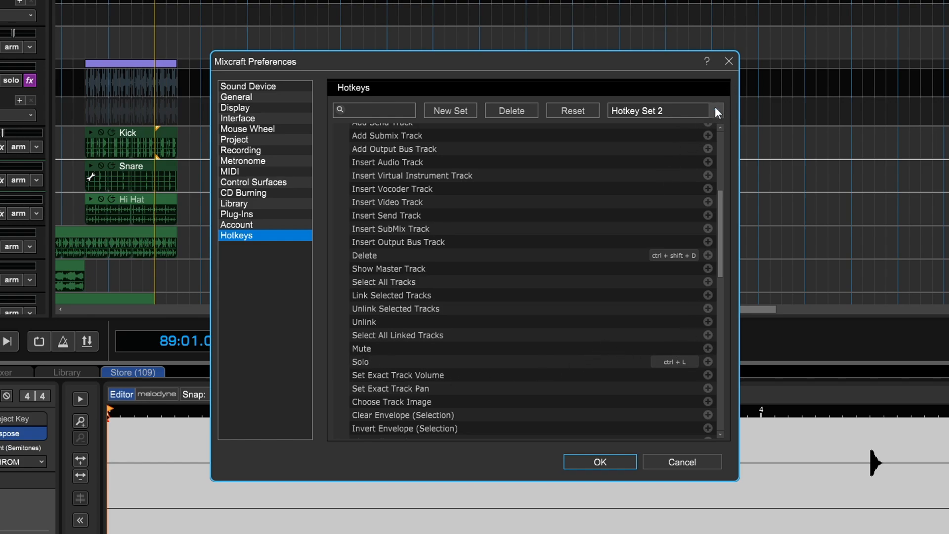
{"action": "left_click", "coordinate": [716, 110]}
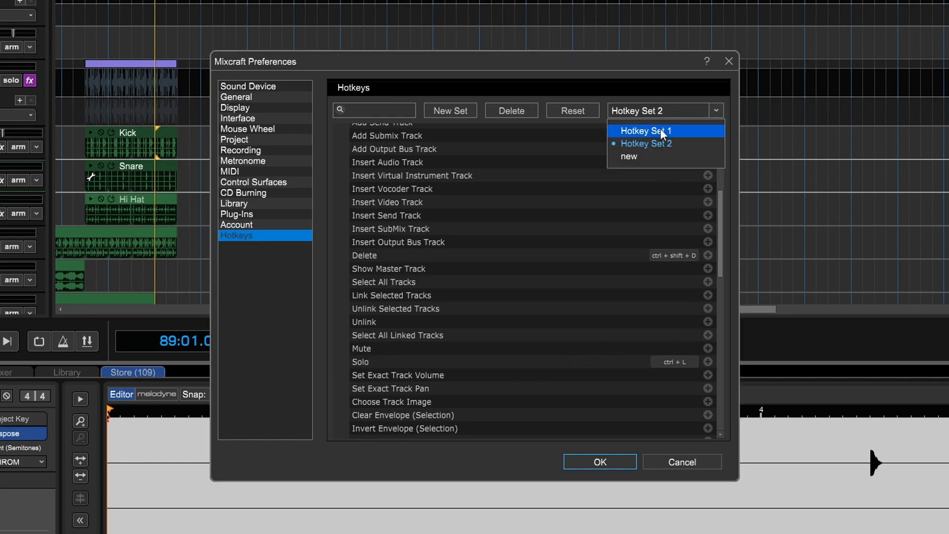
{"action": "left_click", "coordinate": [646, 131]}
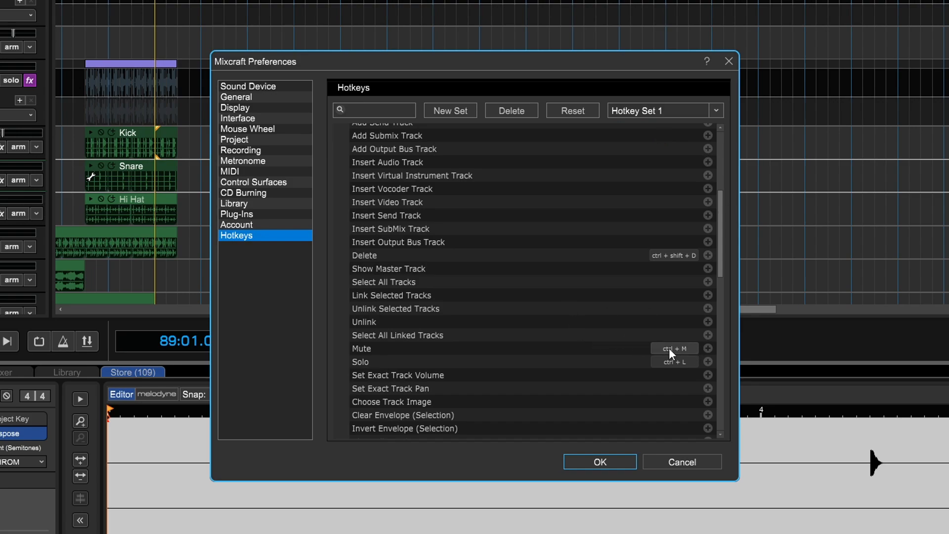
{"action": "mouse_move", "coordinate": [674, 354]}
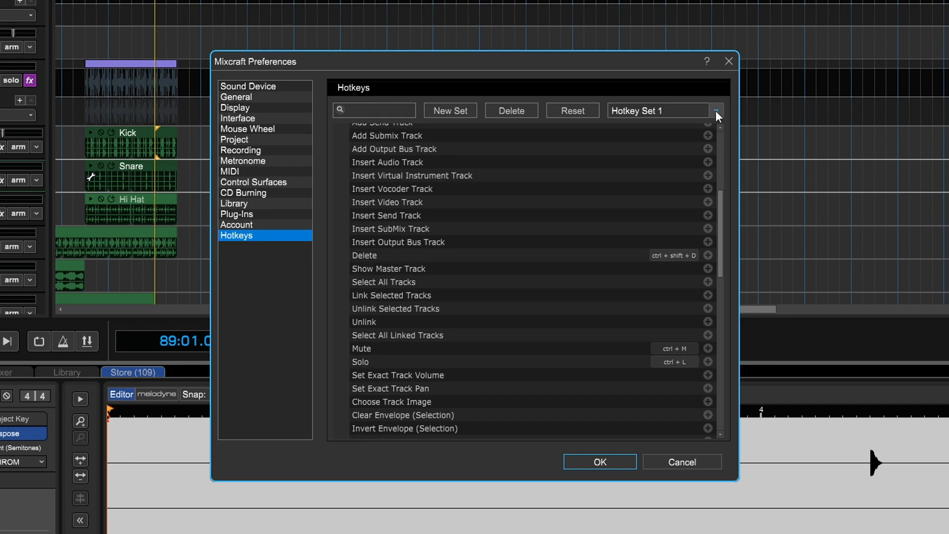
{"action": "left_click", "coordinate": [716, 110]}
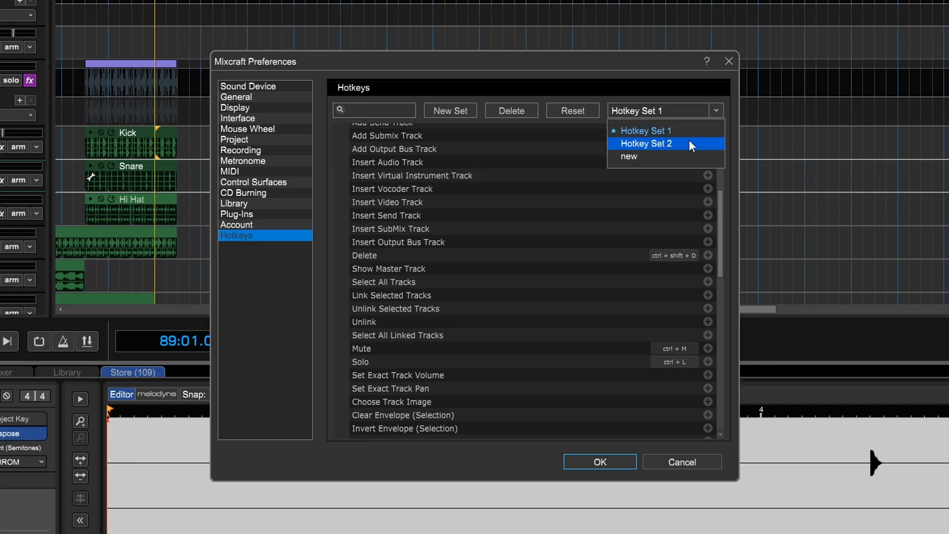
{"action": "left_click", "coordinate": [647, 143]}
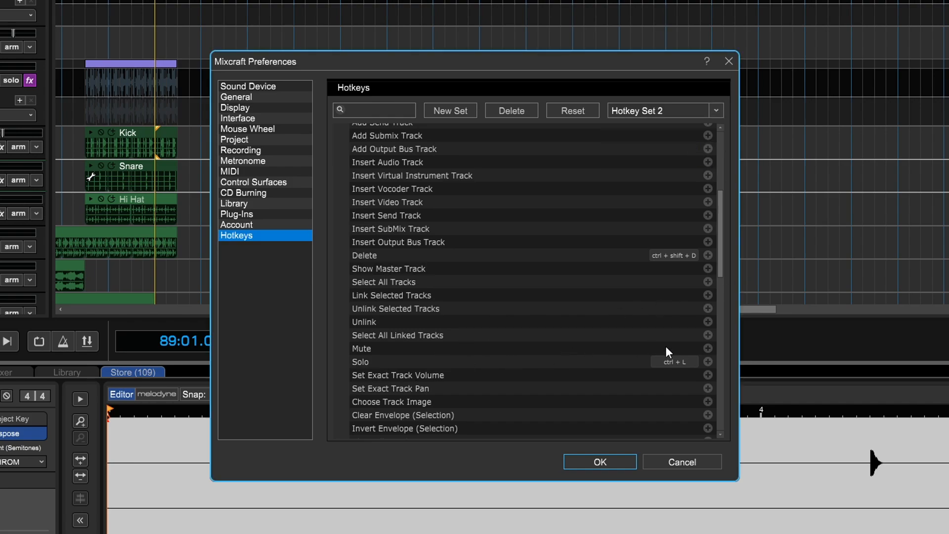
{"action": "mouse_move", "coordinate": [674, 352]}
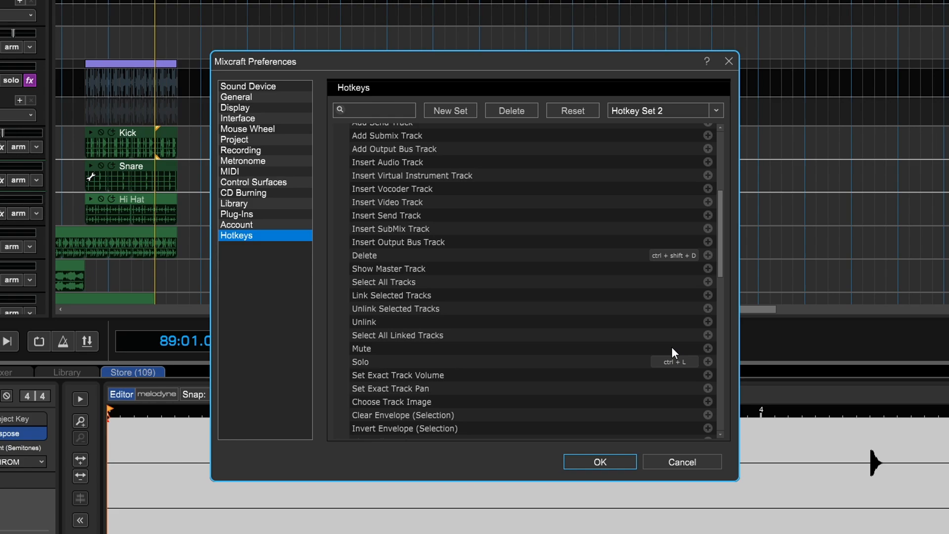
{"action": "mouse_move", "coordinate": [424, 135]}
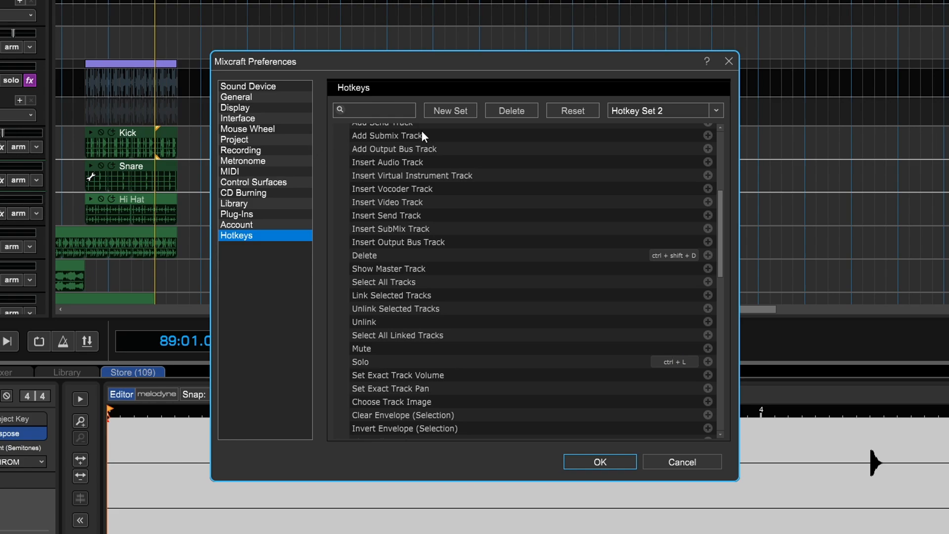
{"action": "mouse_move", "coordinate": [530, 269]}
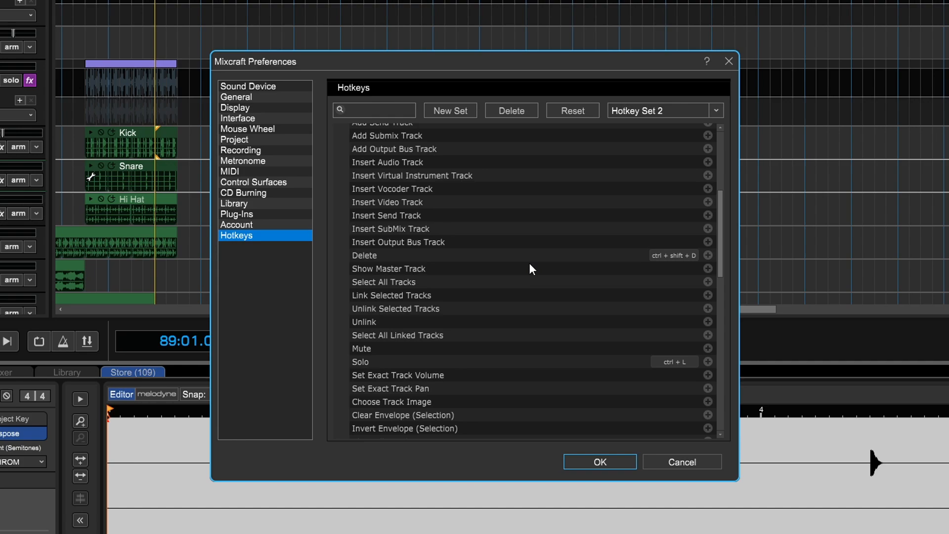
{"action": "mouse_move", "coordinate": [572, 110]}
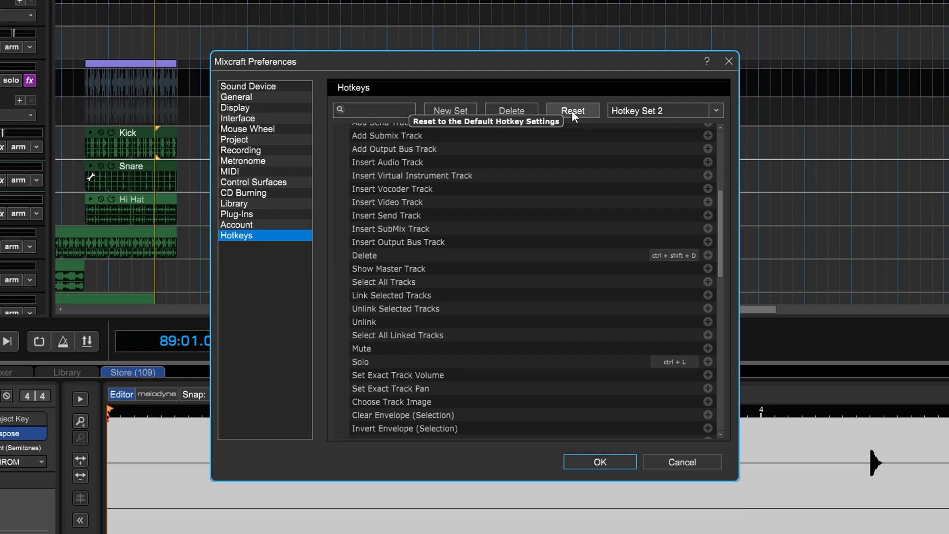
{"action": "mouse_move", "coordinate": [568, 119]}
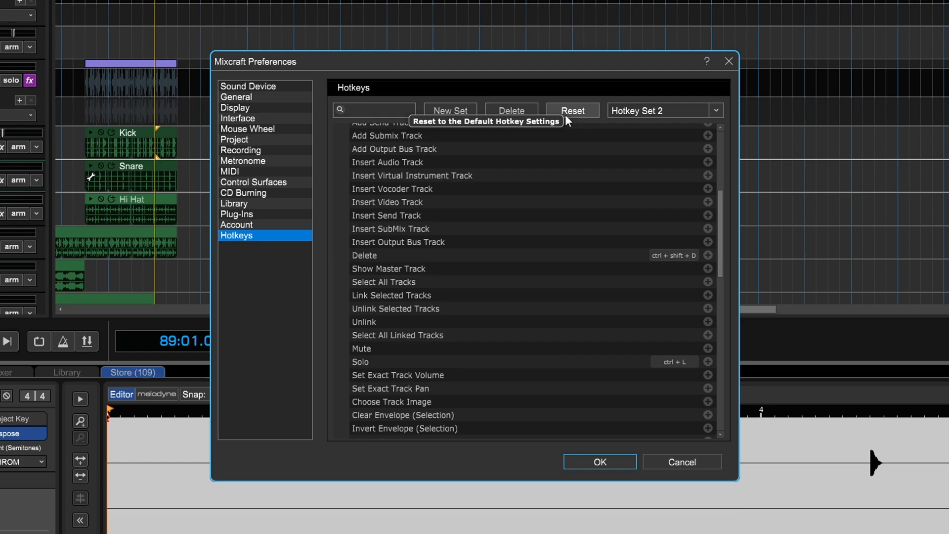
{"action": "mouse_move", "coordinate": [453, 233]}
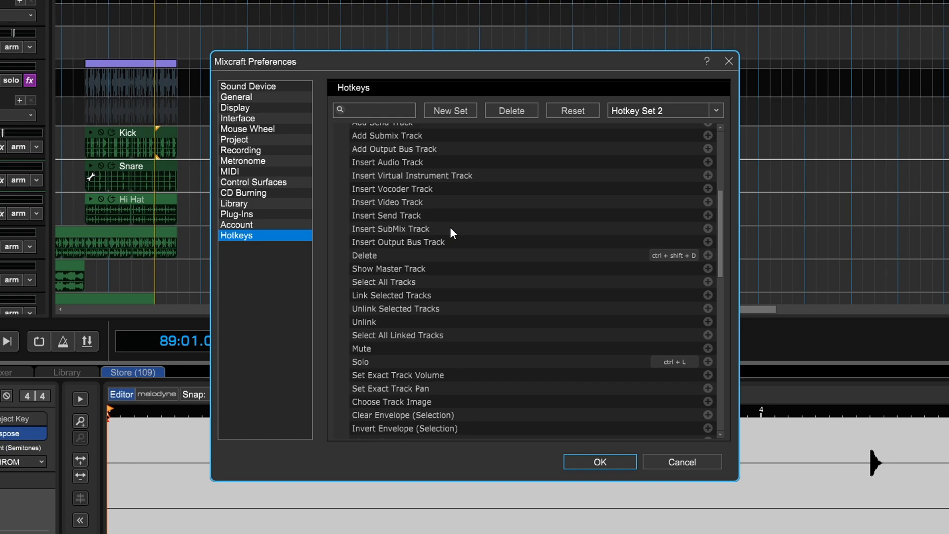
{"action": "mouse_move", "coordinate": [446, 250]}
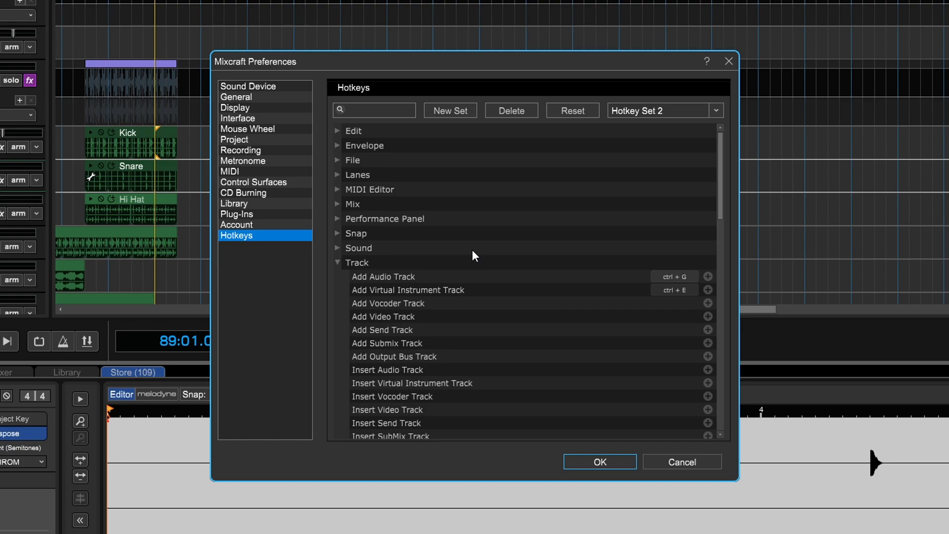
{"action": "mouse_move", "coordinate": [331, 285]}
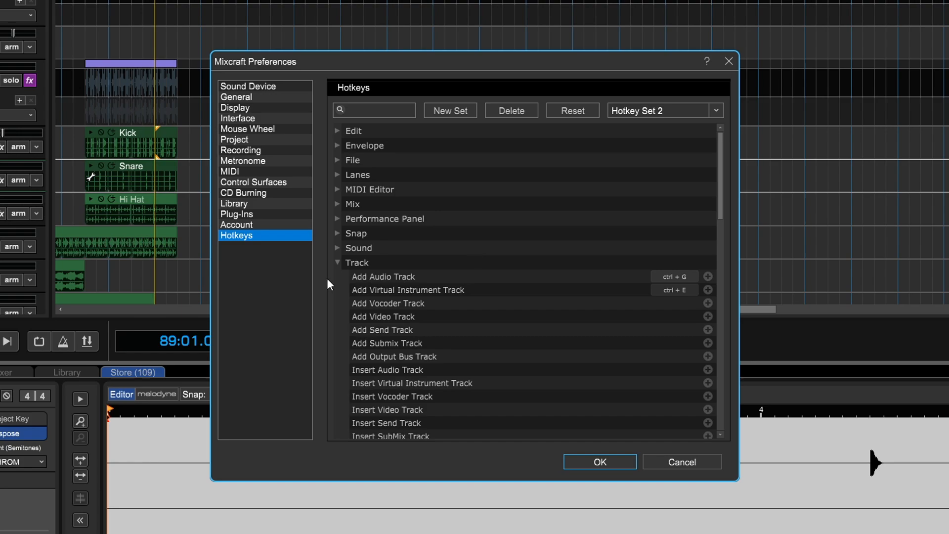
{"action": "mouse_move", "coordinate": [409, 203]}
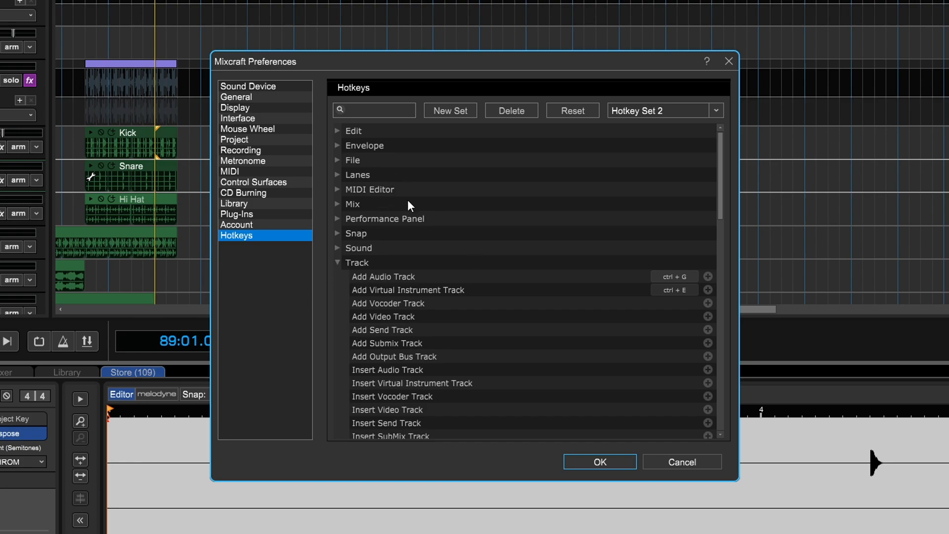
- Filter hotkeys by 'mute' and switch to Hotkey Set 1, showing Track Mute on Ctrl+M
{"action": "left_click", "coordinate": [387, 110]}
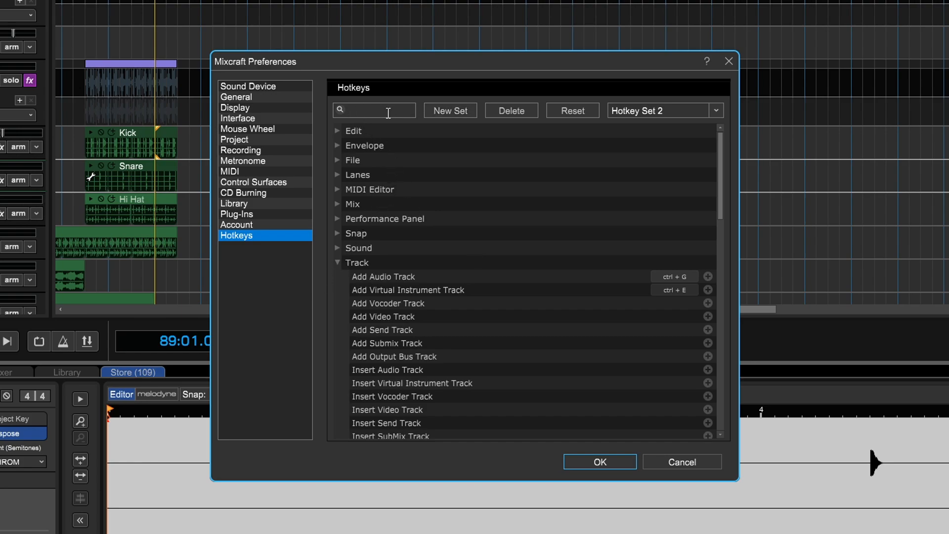
{"action": "type", "text": "mute"}
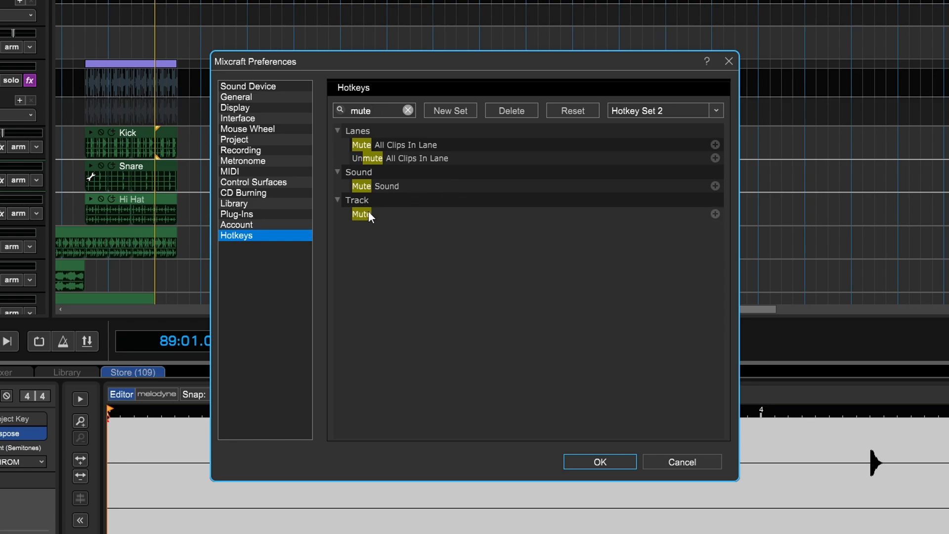
{"action": "mouse_move", "coordinate": [729, 152]}
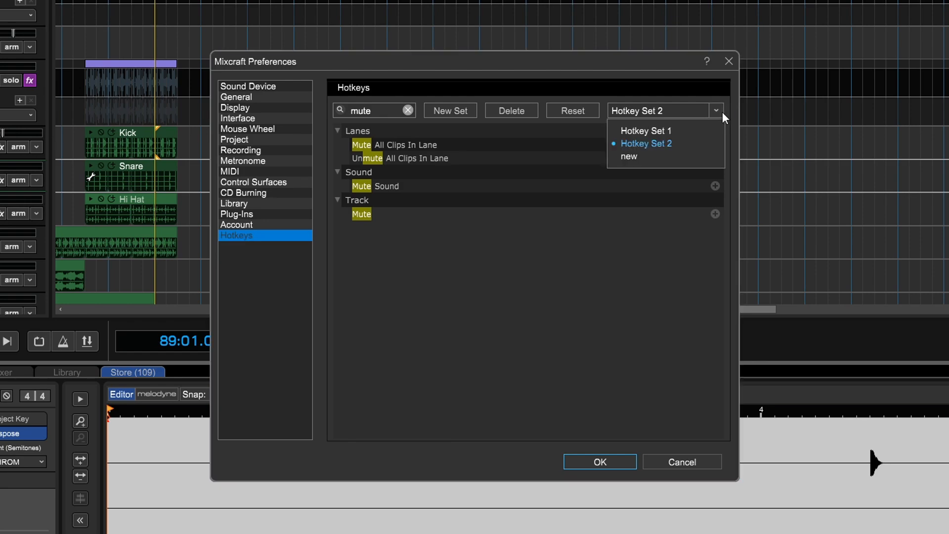
{"action": "left_click", "coordinate": [646, 130]}
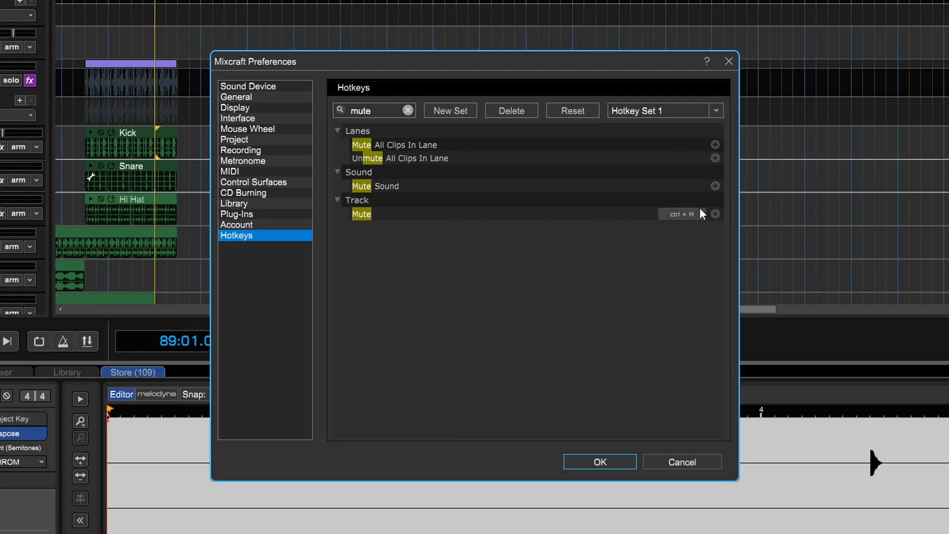